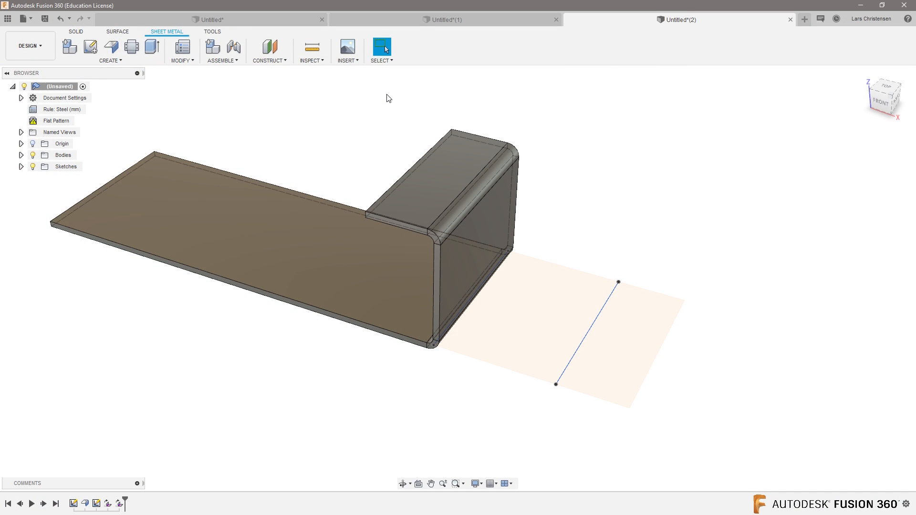
pyautogui.click(348, 47)
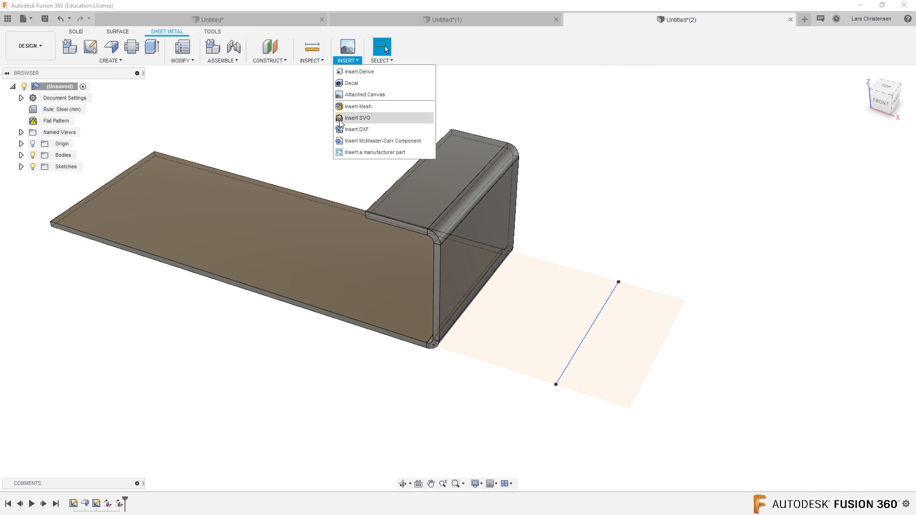
pyautogui.moveTo(382, 135)
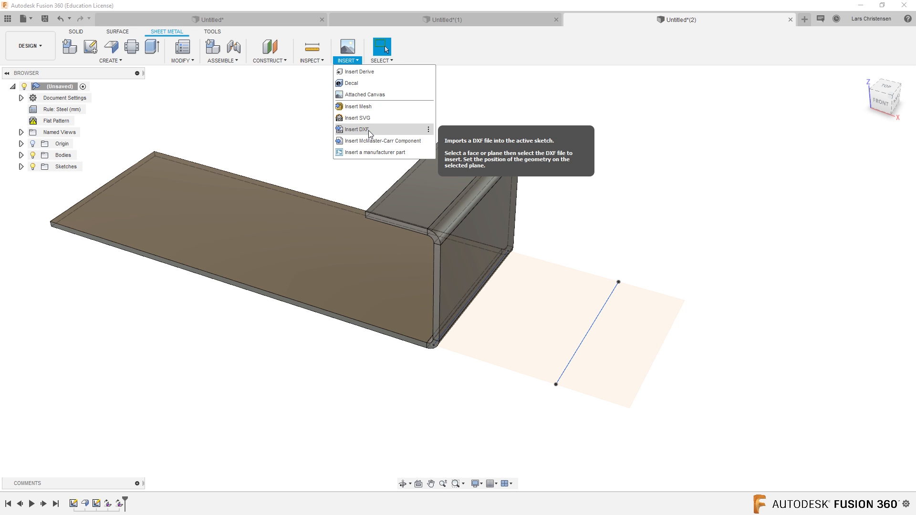
pyautogui.click(343, 219)
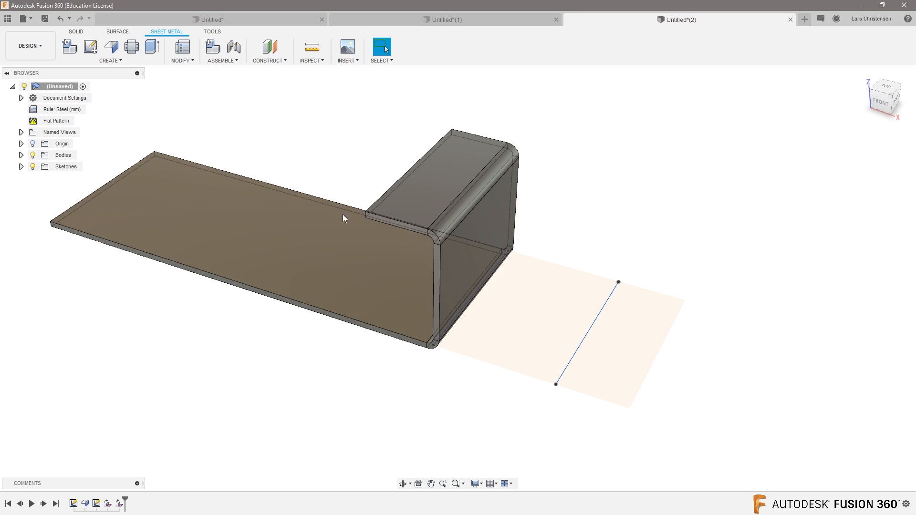